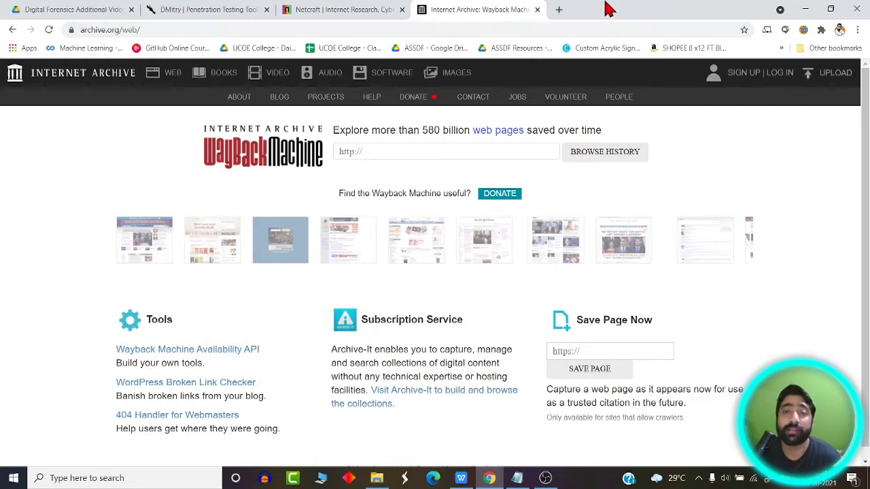
Step: Switch to the DMitry Kali Tools tab and scroll to its feature list
scroll(right, 3)
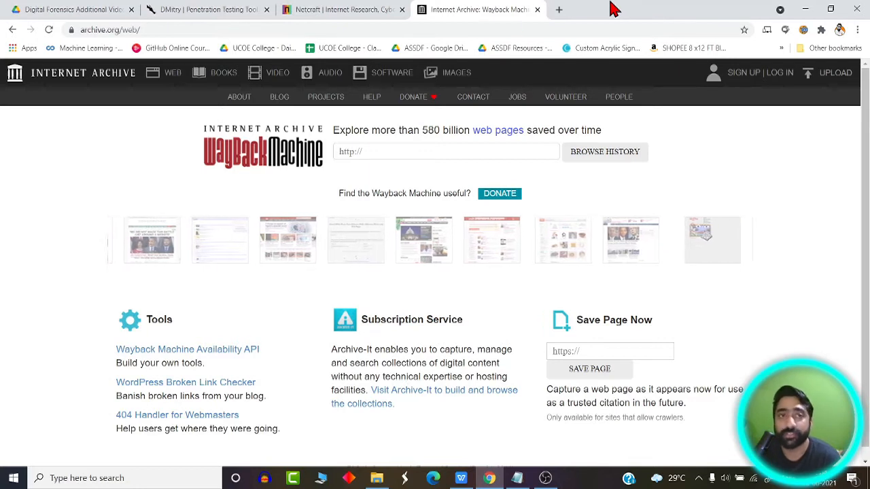
click(207, 10)
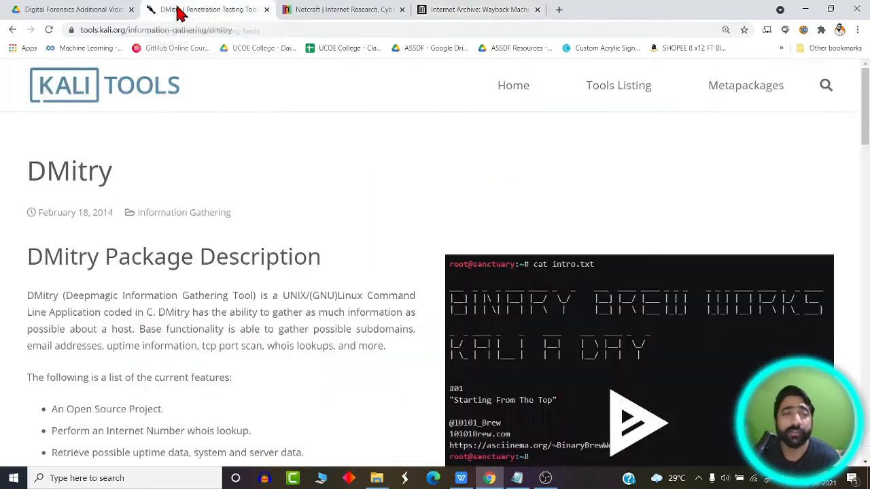
mouse_move(359, 275)
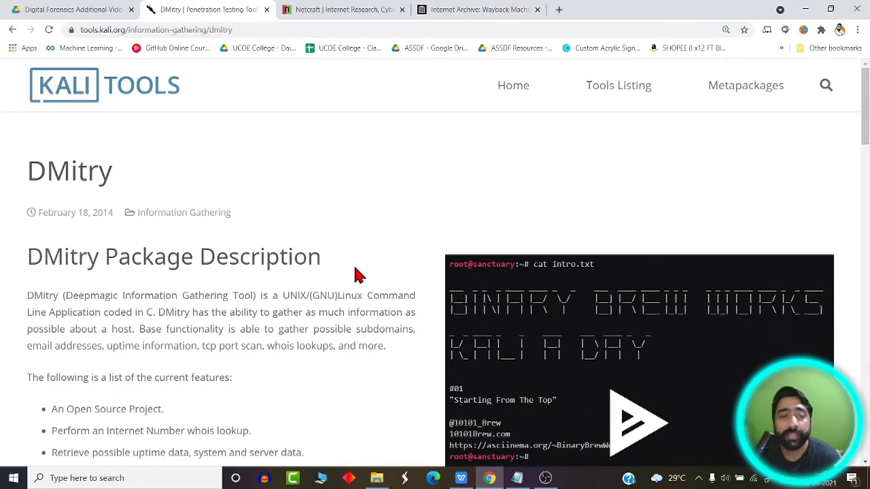
mouse_move(353, 254)
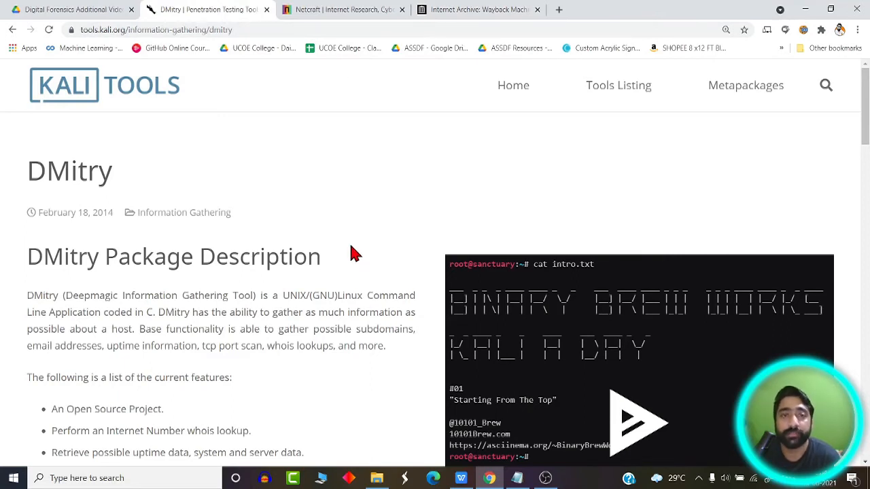
mouse_move(416, 285)
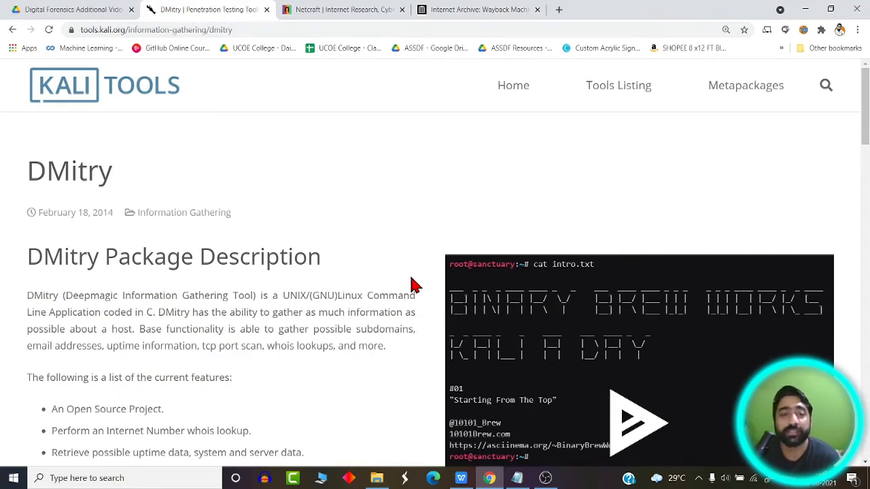
mouse_move(352, 244)
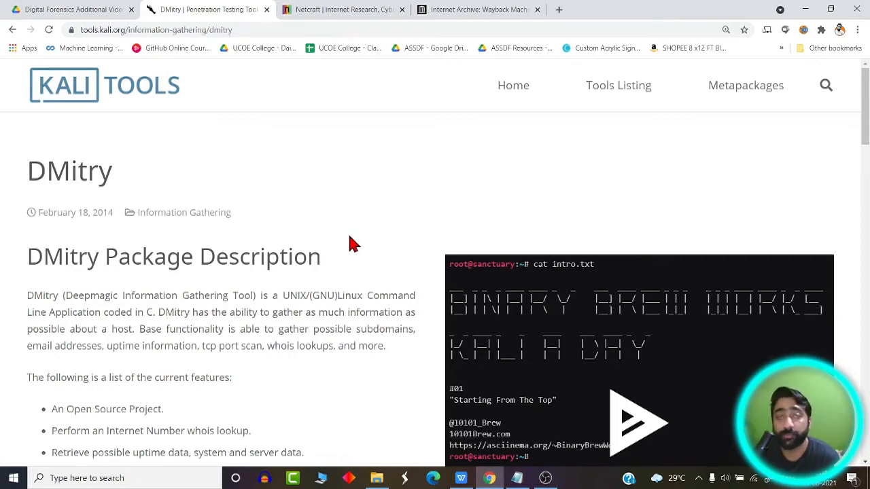
mouse_move(333, 203)
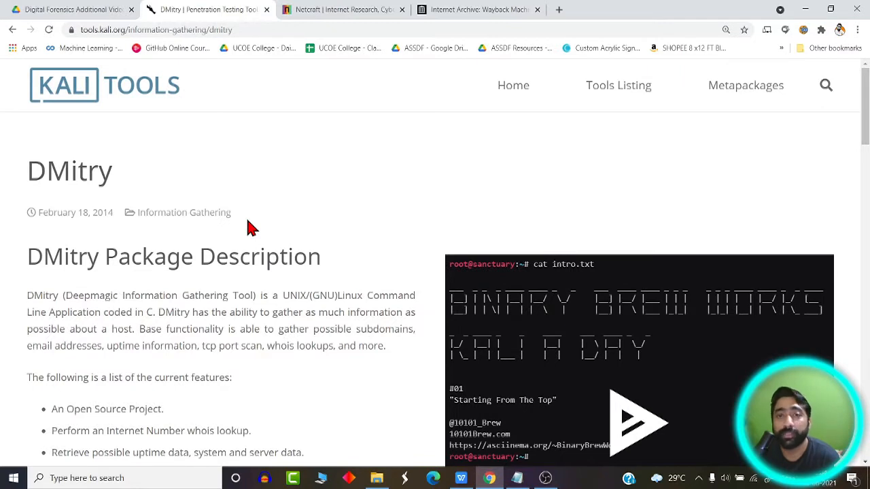
mouse_move(292, 249)
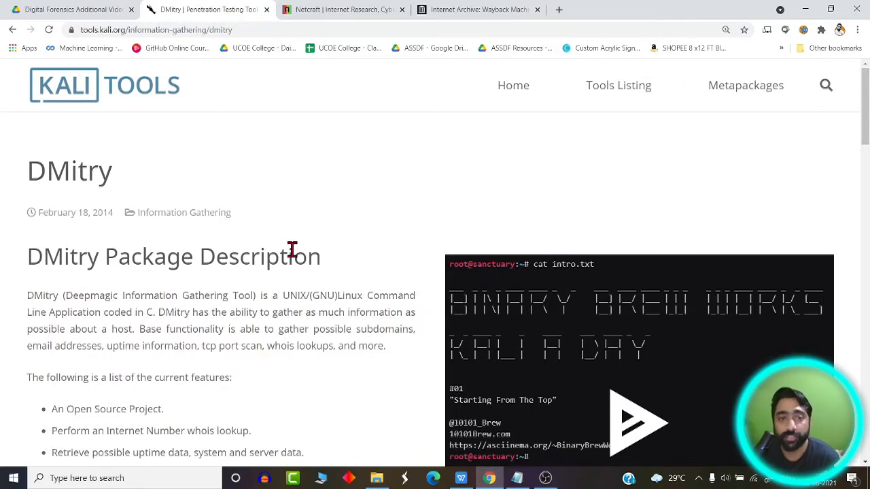
scroll(down, 3)
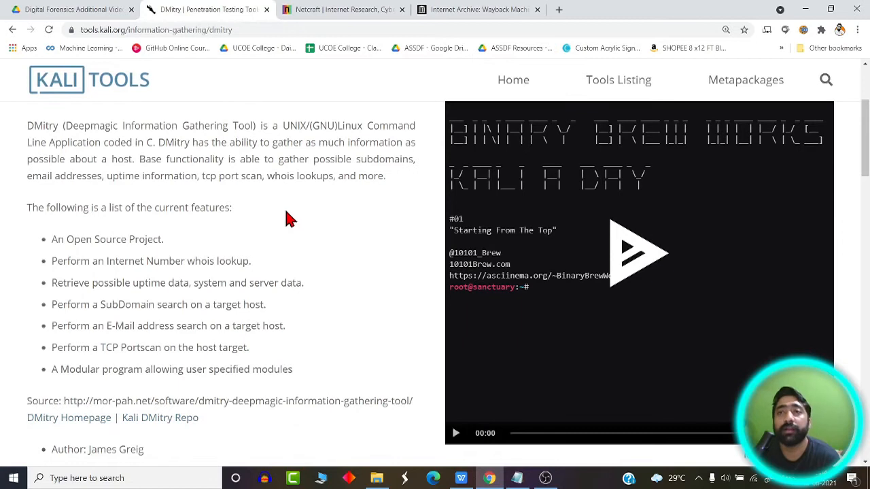
mouse_move(218, 158)
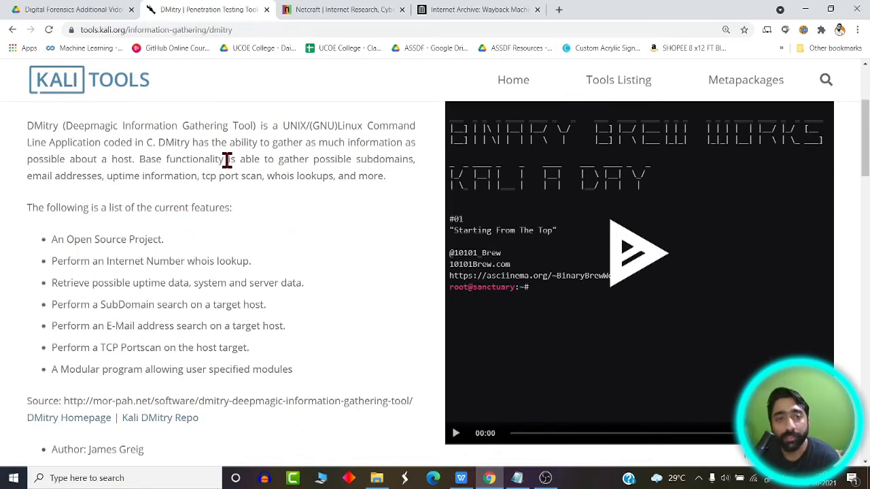
mouse_move(279, 350)
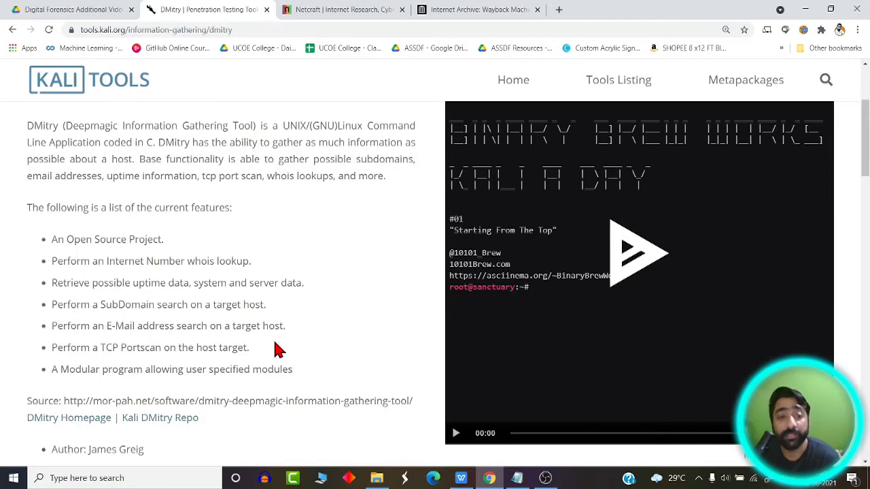
mouse_move(129, 279)
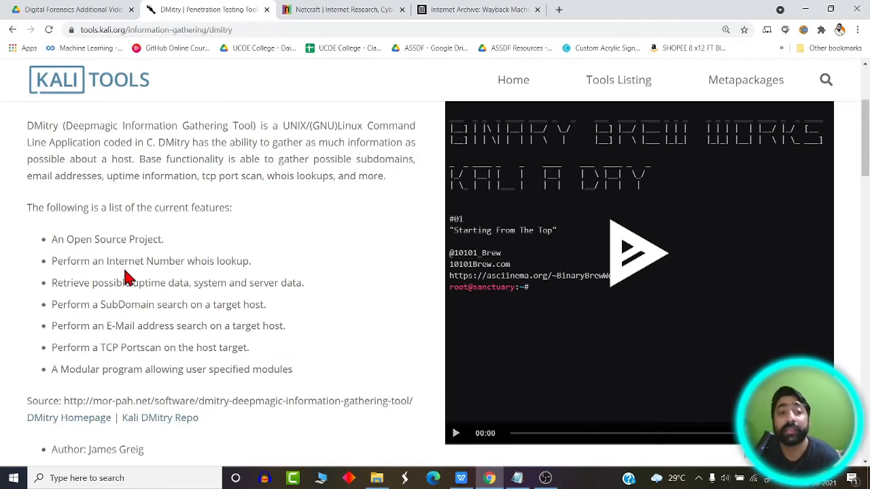
mouse_move(183, 282)
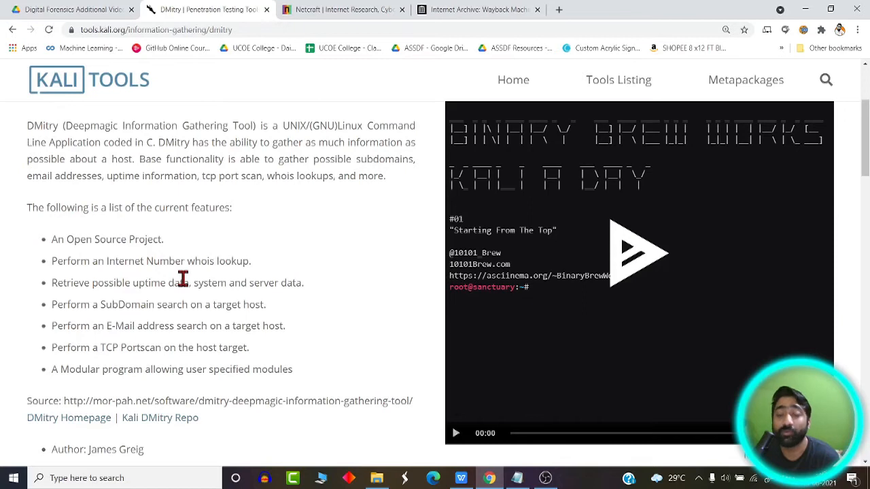
mouse_move(607, 28)
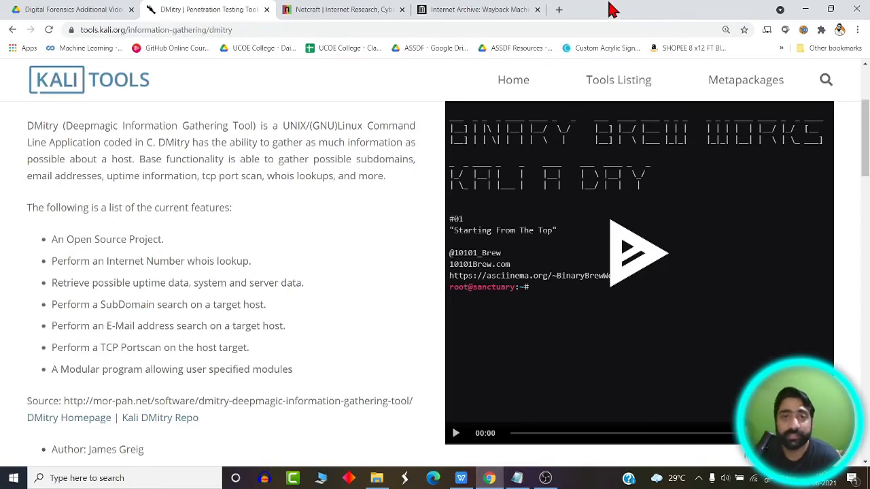
scroll(down, 3)
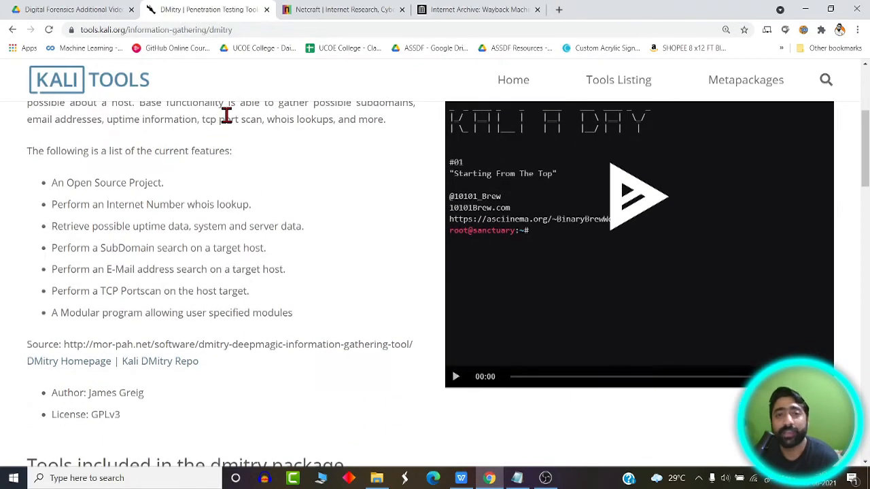
mouse_move(301, 184)
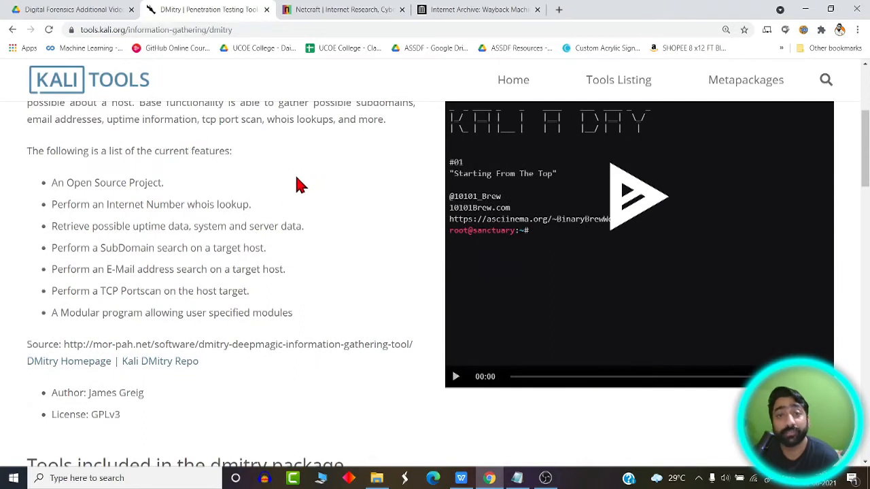
mouse_move(283, 187)
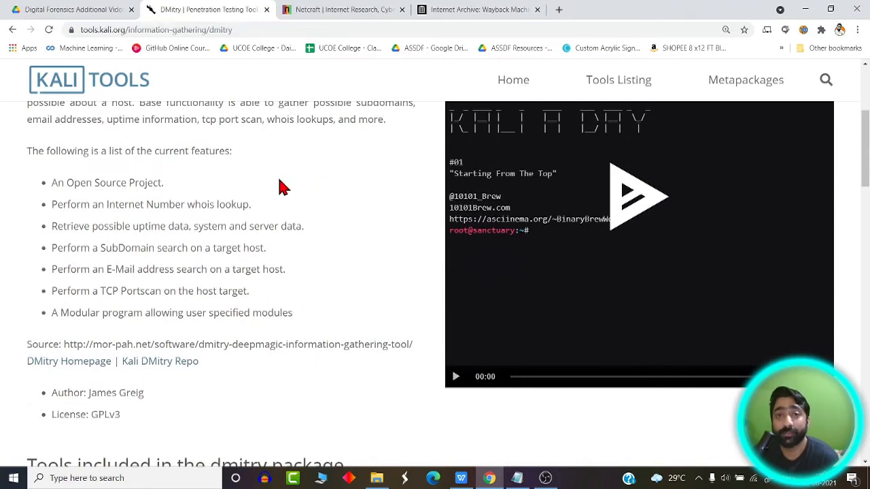
mouse_move(53, 209)
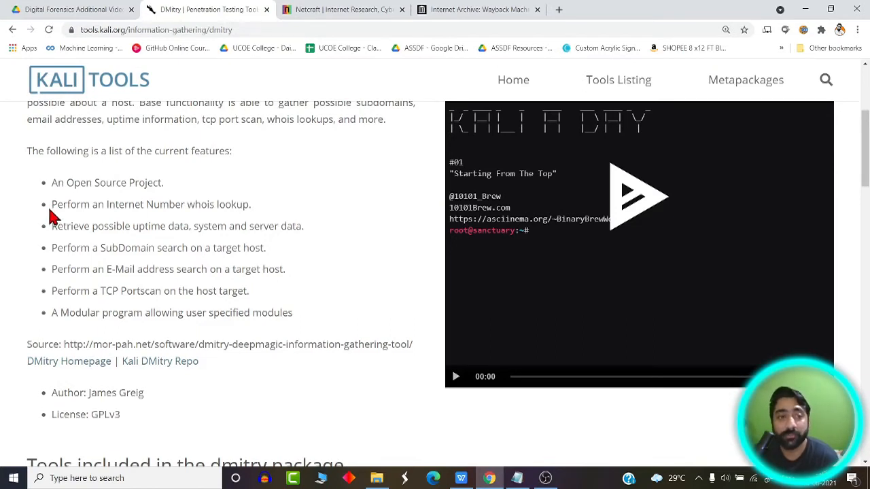
mouse_move(170, 230)
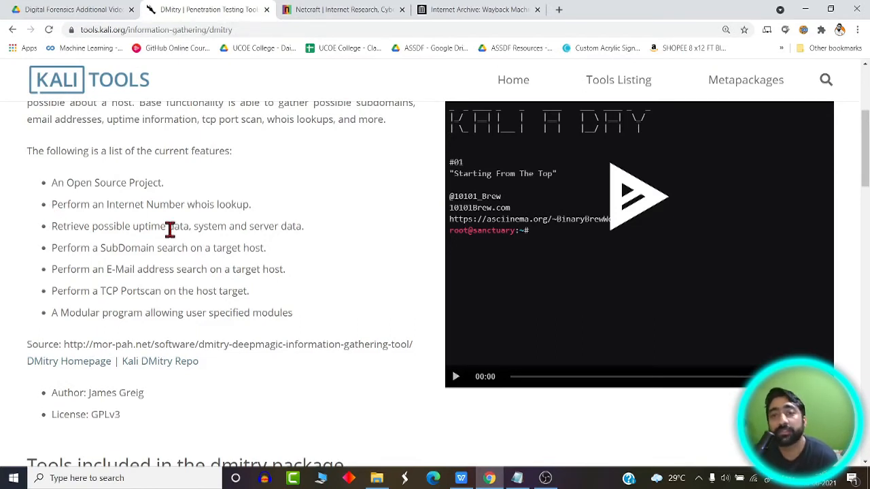
mouse_move(187, 265)
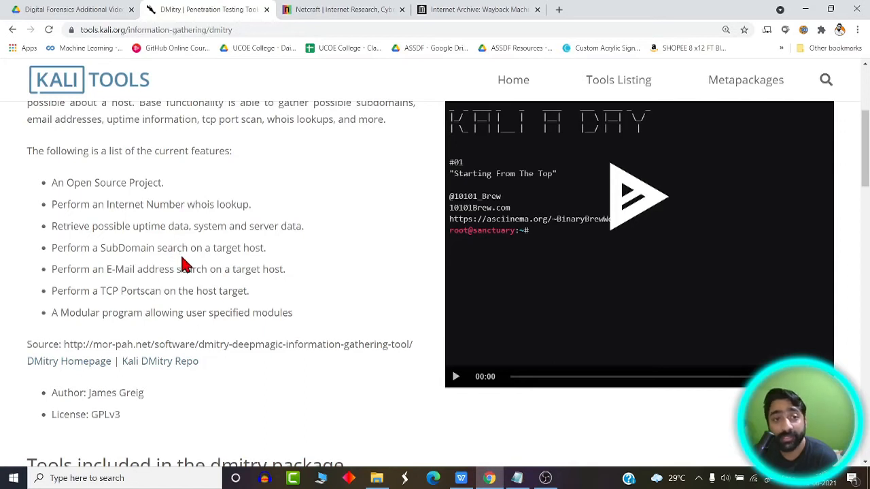
mouse_move(224, 285)
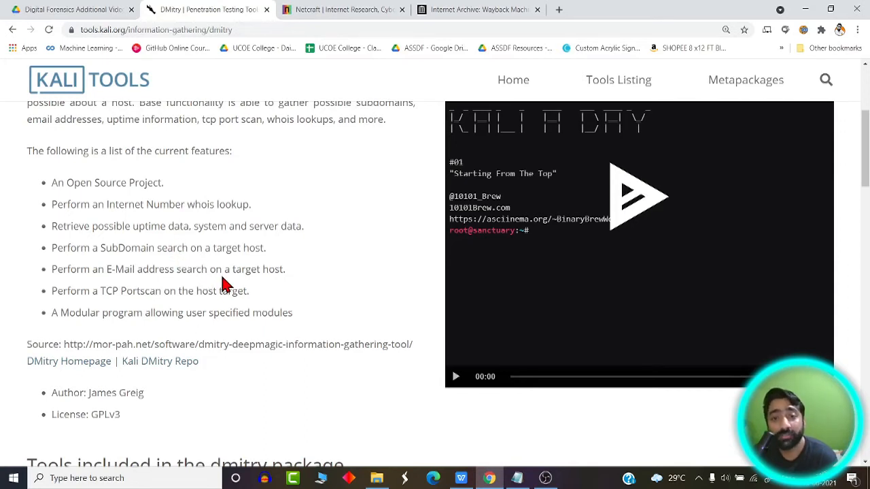
mouse_move(216, 297)
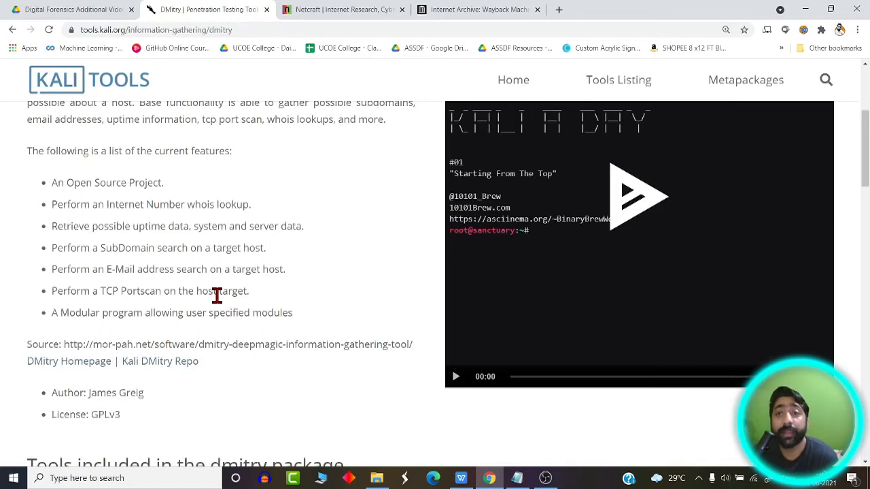
mouse_move(348, 210)
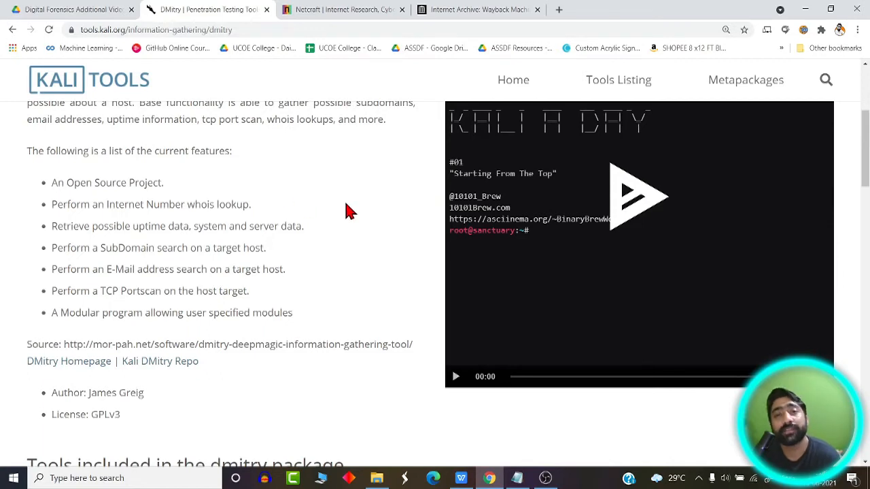
mouse_move(334, 209)
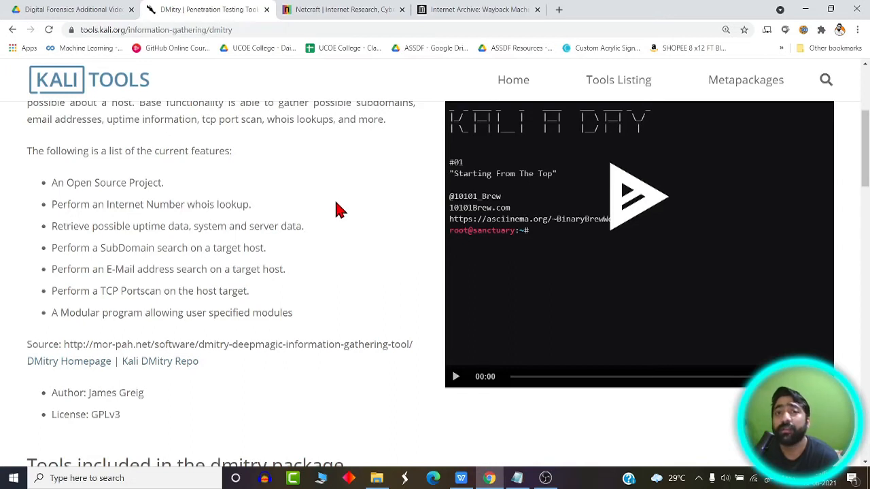
mouse_move(348, 158)
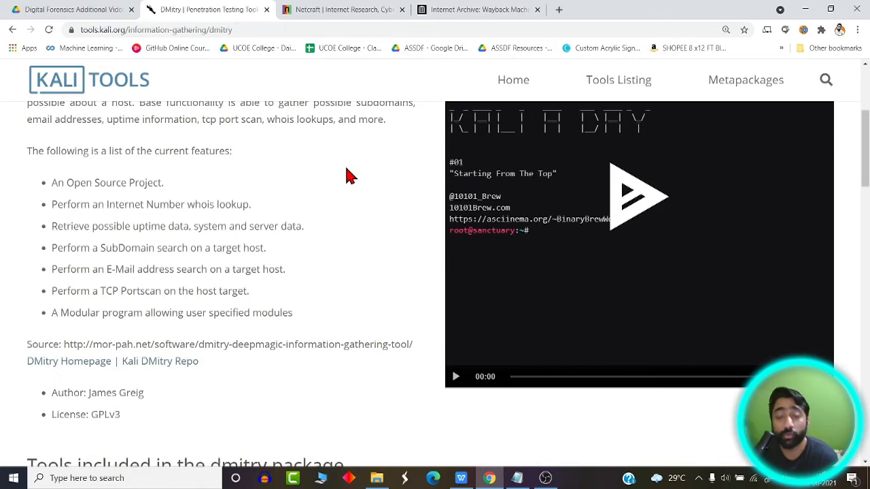
mouse_move(632, 197)
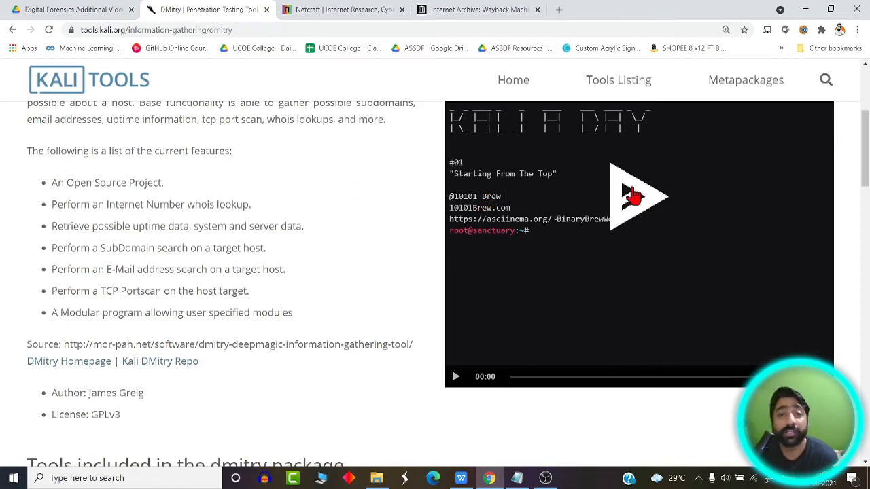
mouse_move(405, 245)
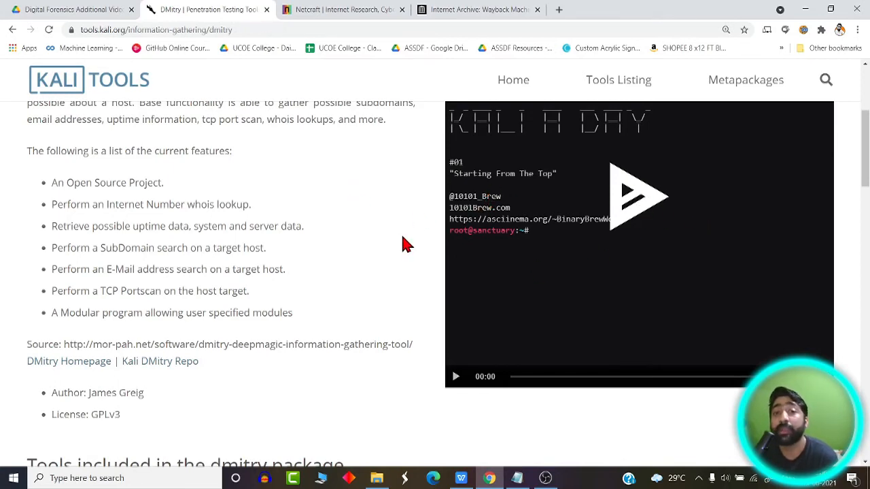
mouse_move(404, 233)
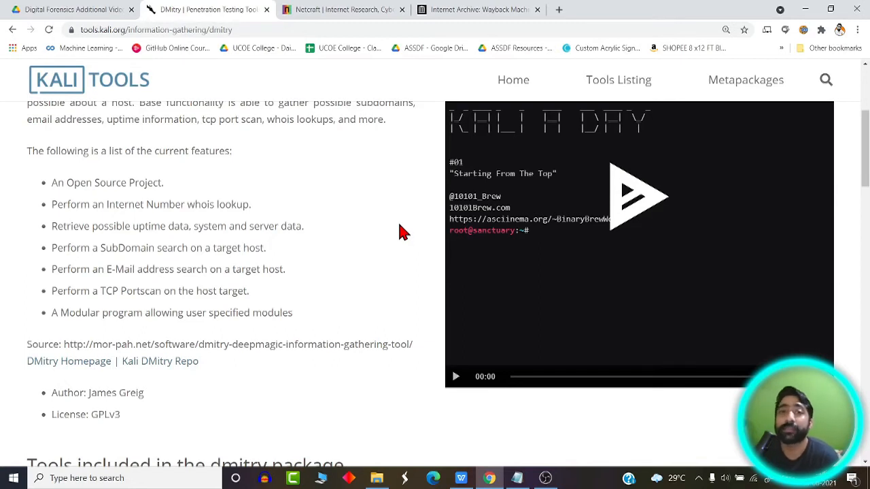
scroll(down, 3)
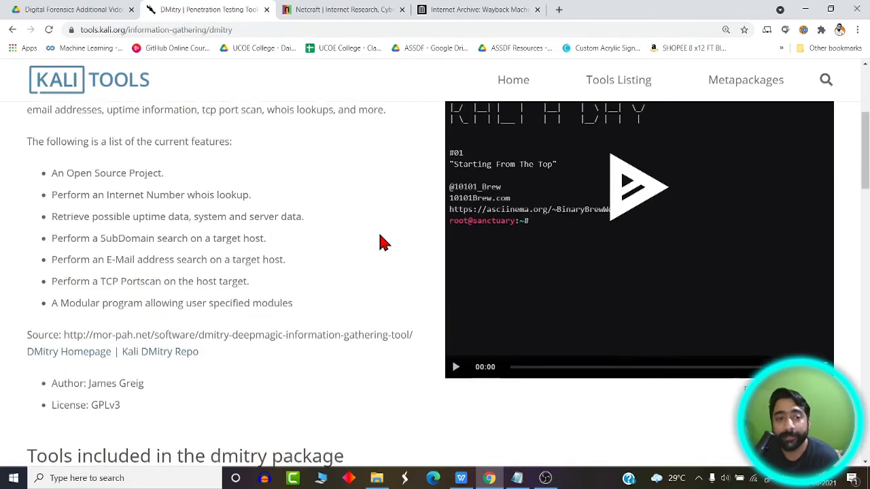
scroll(up, 3)
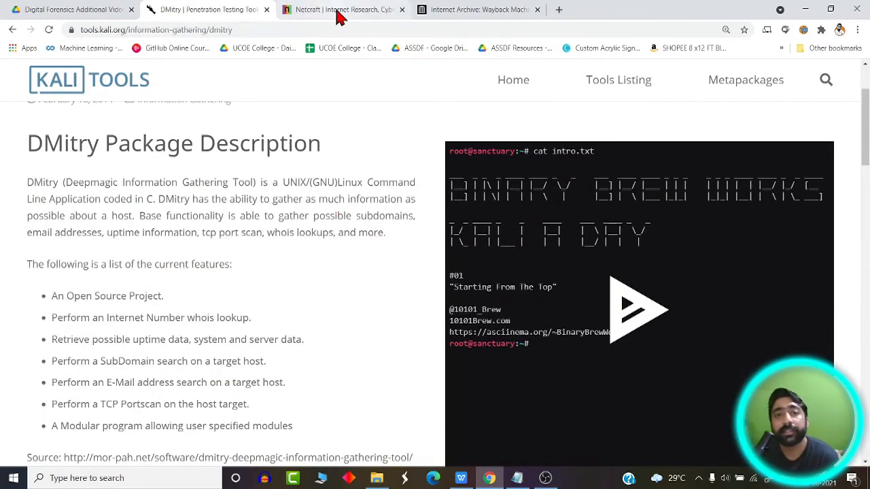
Step: On the Netcraft tab, open Solutions, then the Resources menu listing Site Report and Search DNS
click(343, 9)
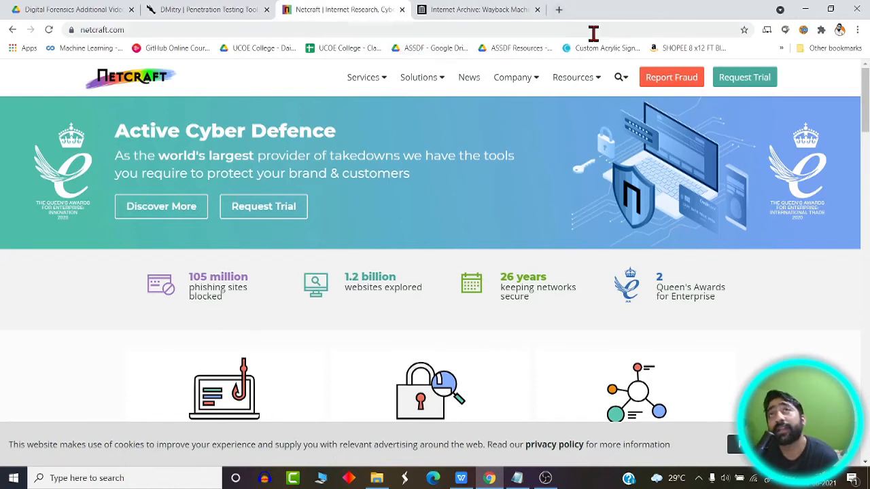
mouse_move(649, 20)
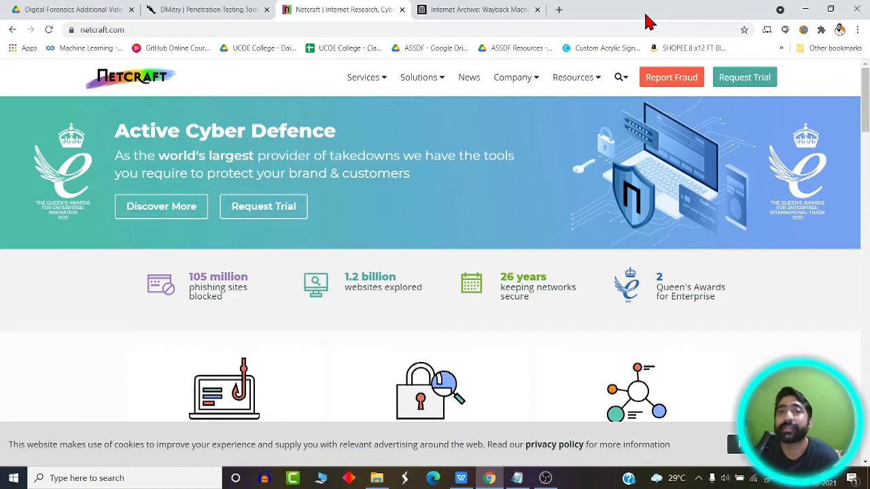
mouse_move(597, 23)
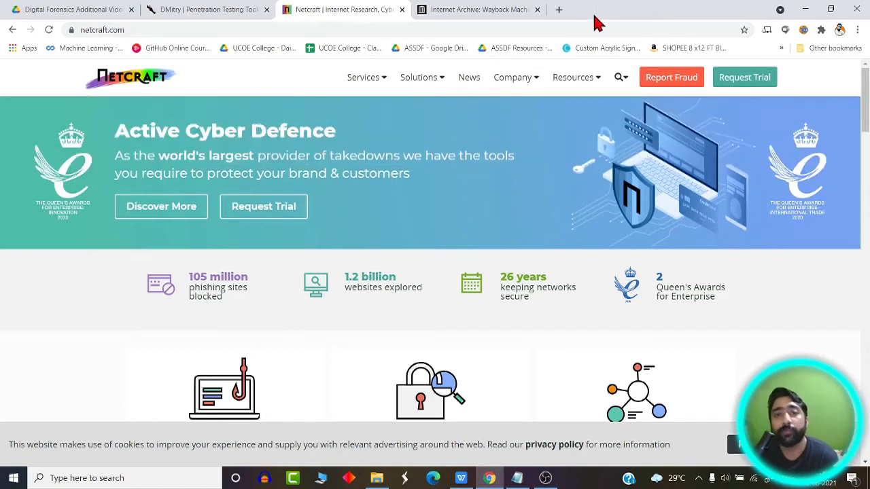
mouse_move(459, 295)
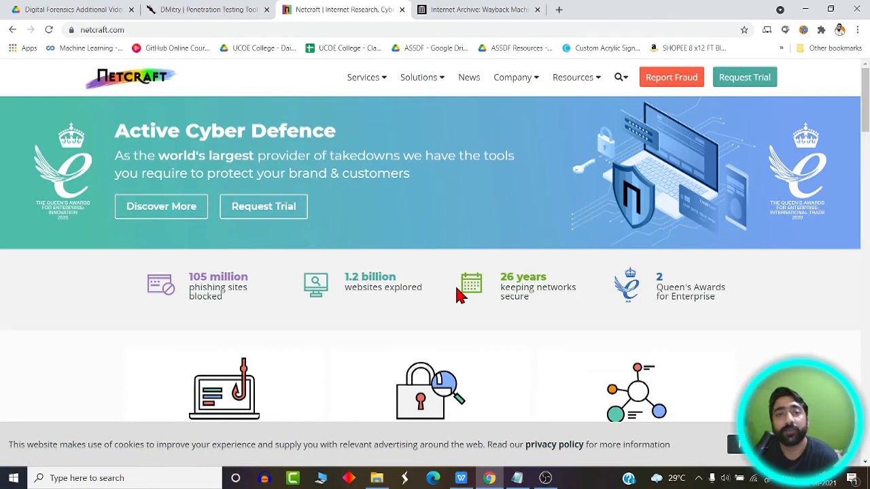
mouse_move(441, 106)
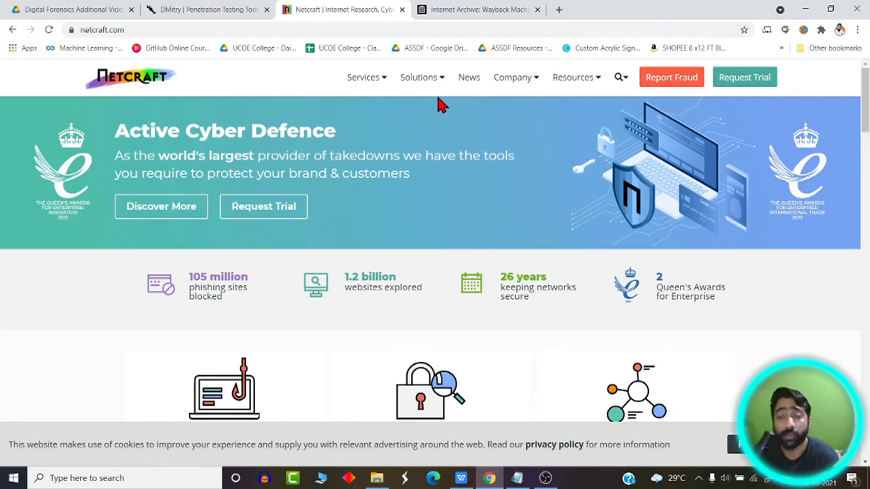
mouse_move(520, 139)
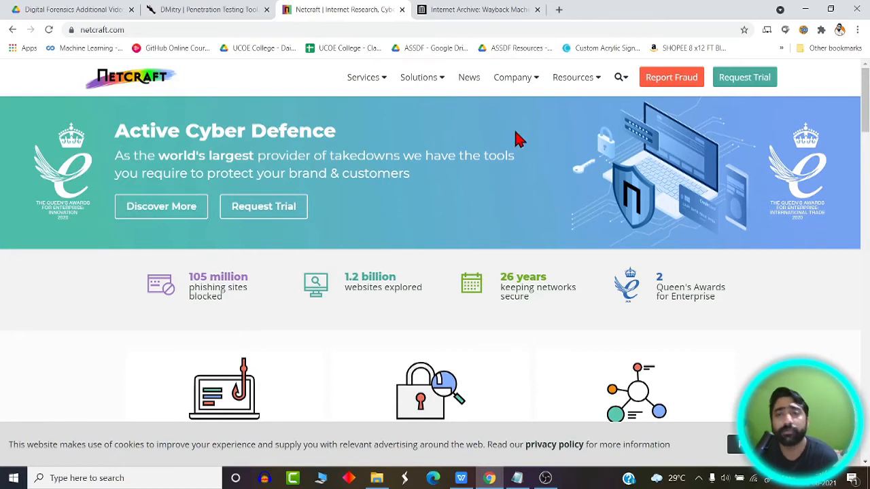
click(418, 77)
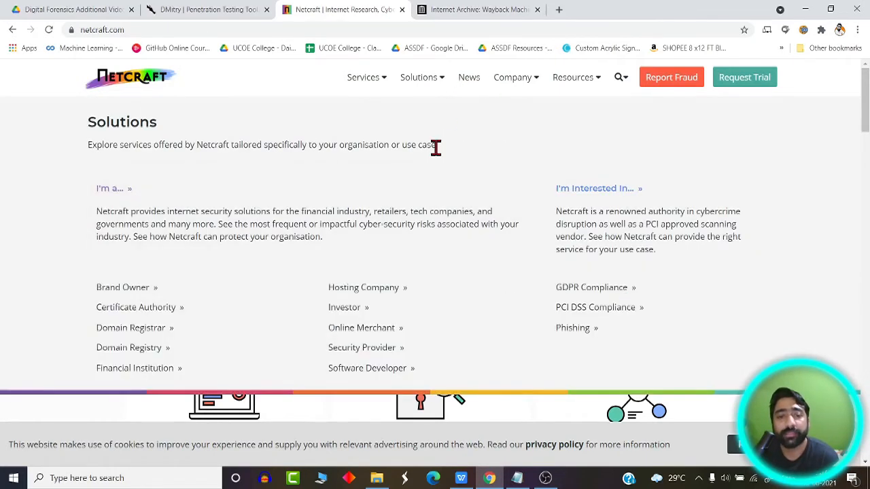
mouse_move(408, 112)
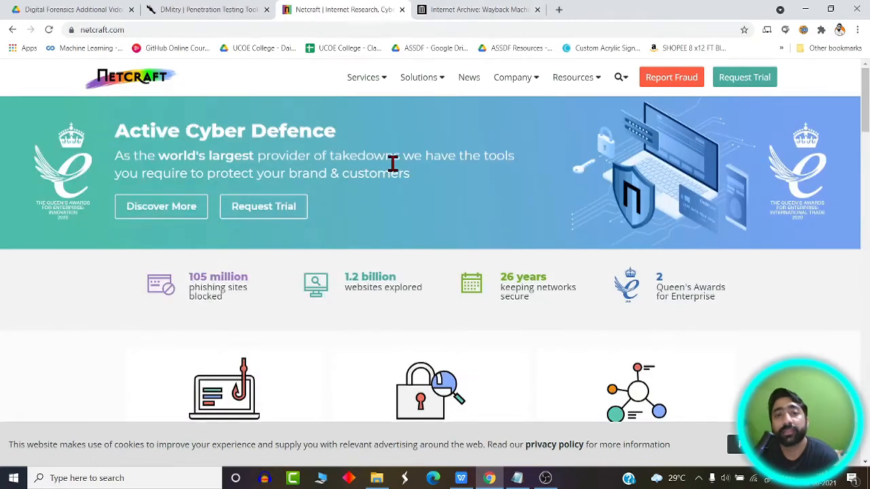
click(573, 77)
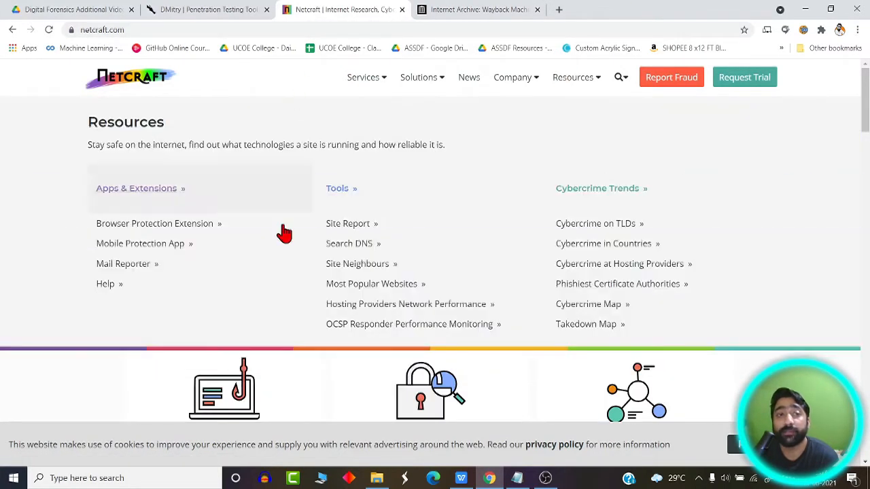
click(418, 77)
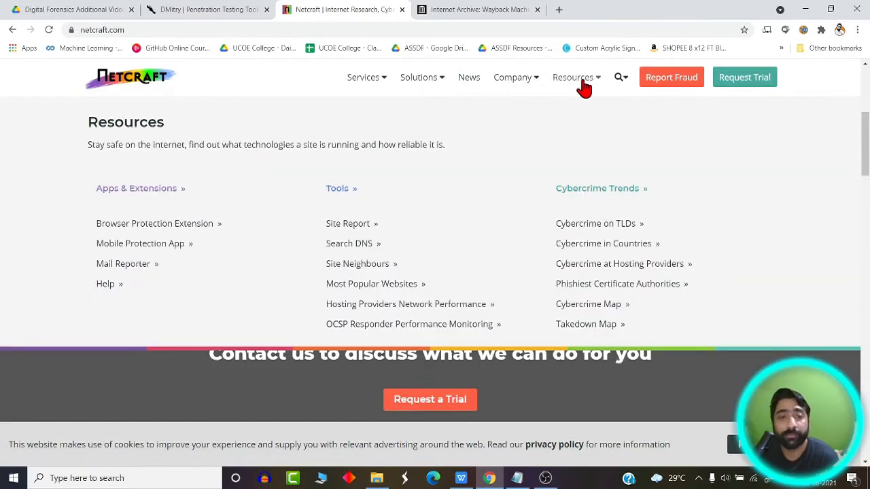
mouse_move(347, 224)
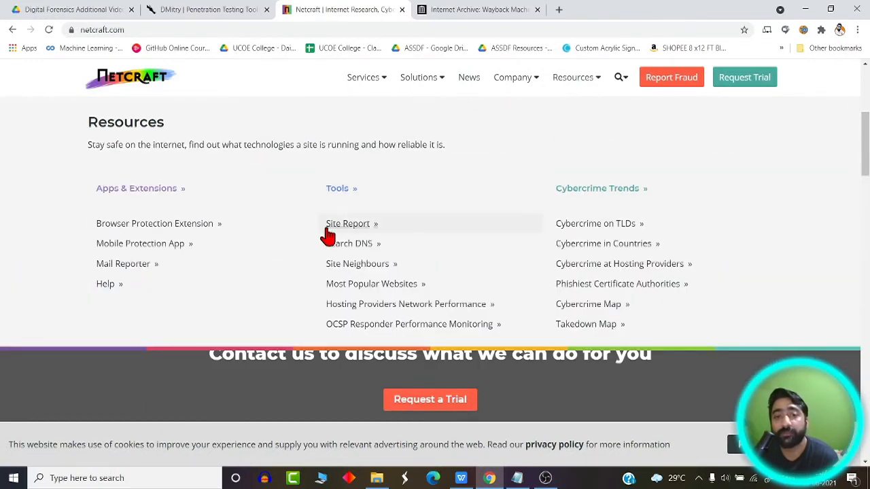
mouse_move(349, 233)
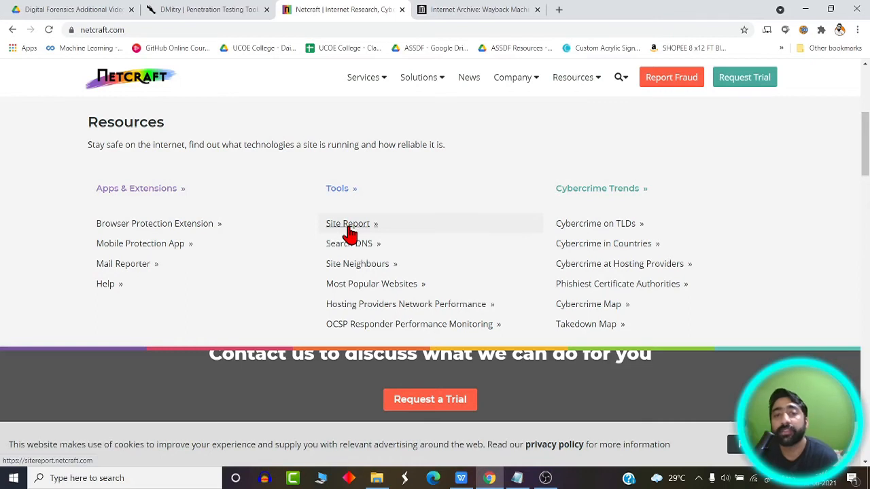
mouse_move(827, 151)
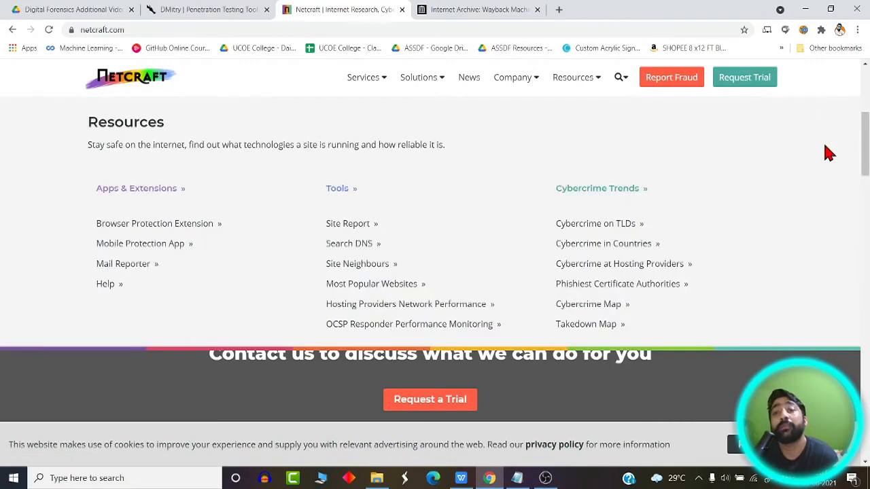
mouse_move(836, 190)
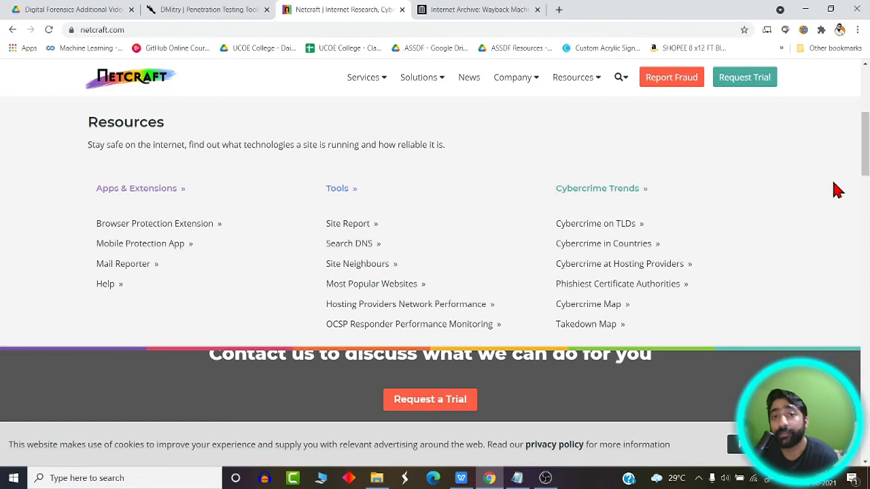
mouse_move(500, 112)
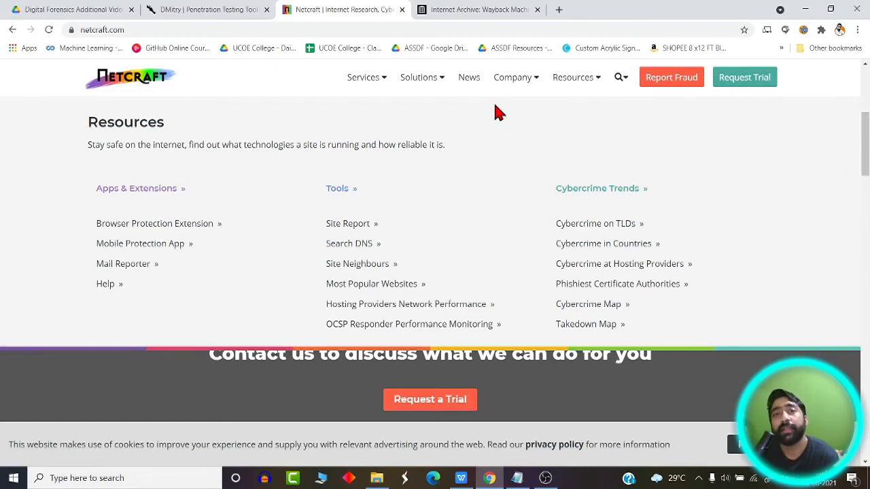
mouse_move(501, 117)
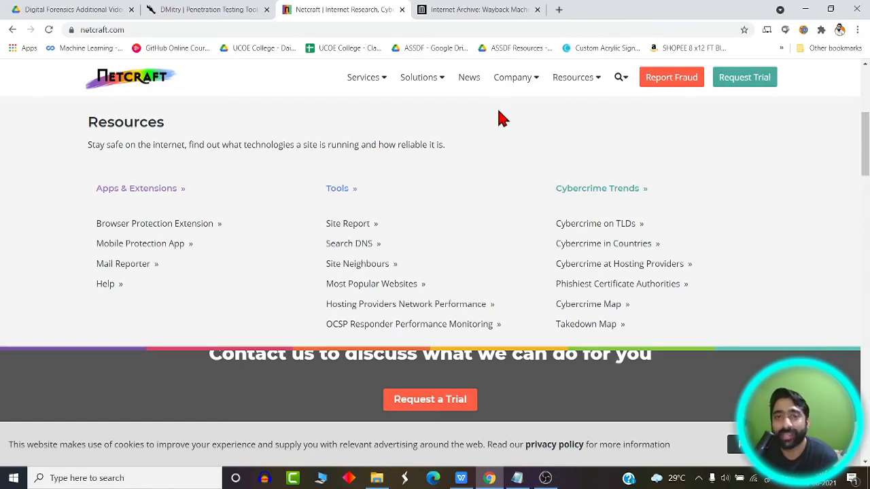
mouse_move(502, 136)
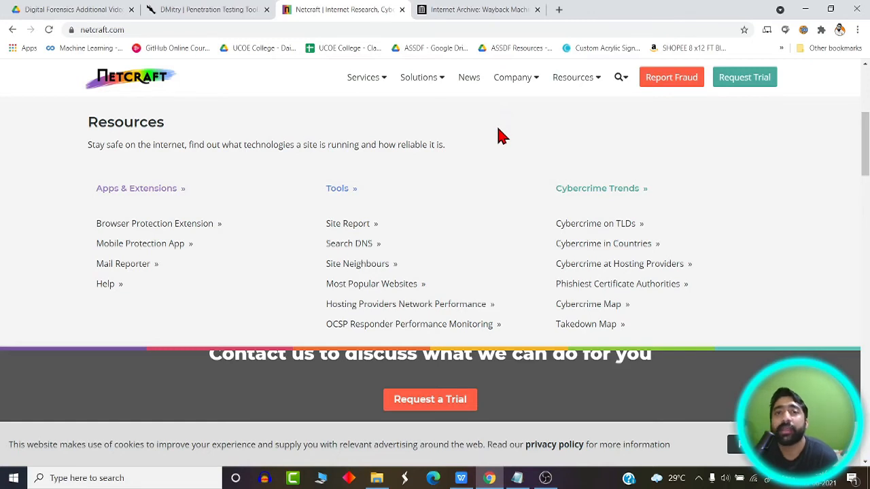
Step: Scroll the Netcraft homepage to the cybercrime protection, server safety and internet growth sections
scroll(up, 3)
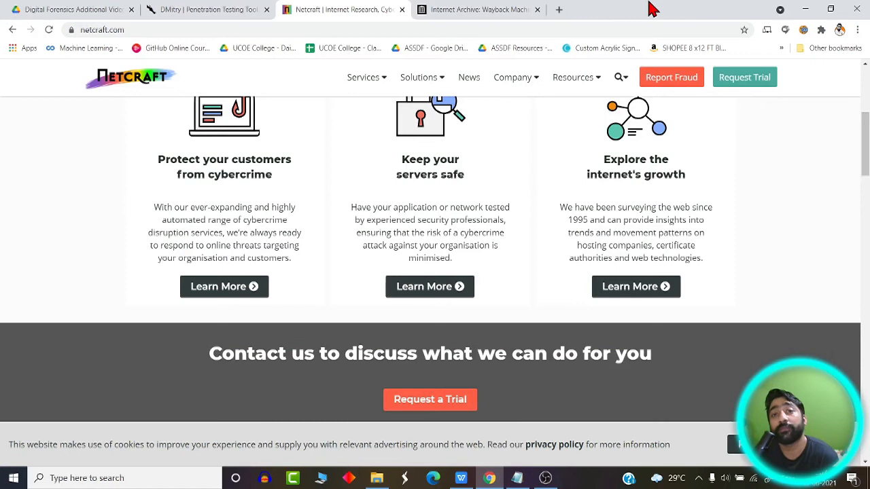
mouse_move(617, 26)
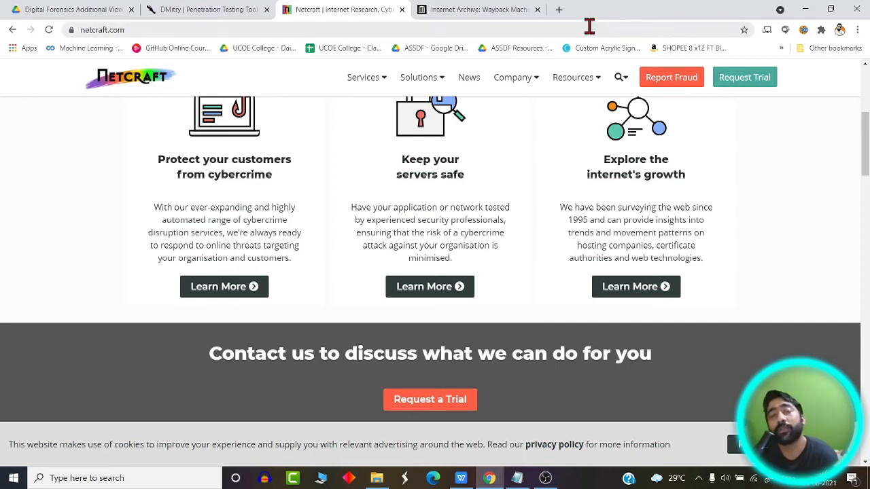
mouse_move(584, 47)
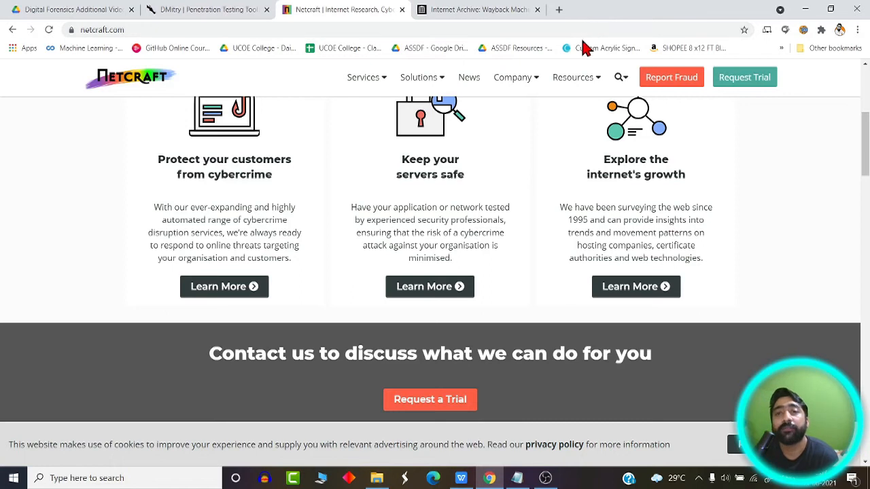
mouse_move(717, 369)
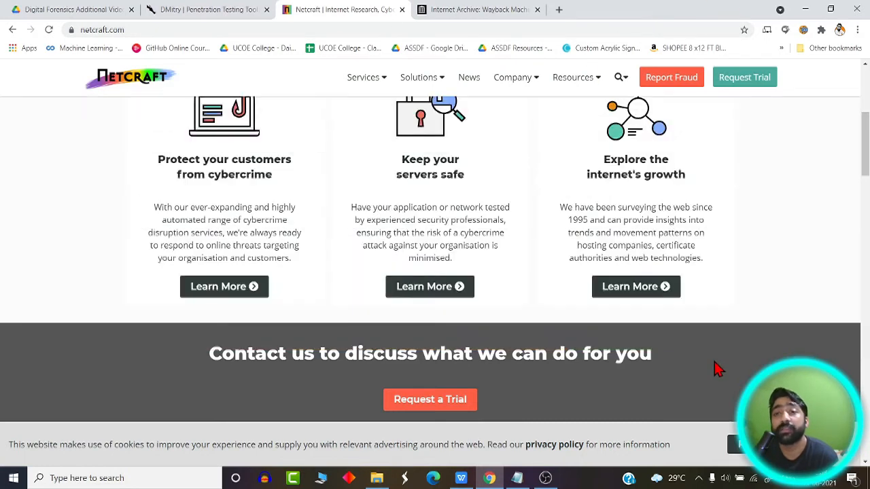
mouse_move(707, 340)
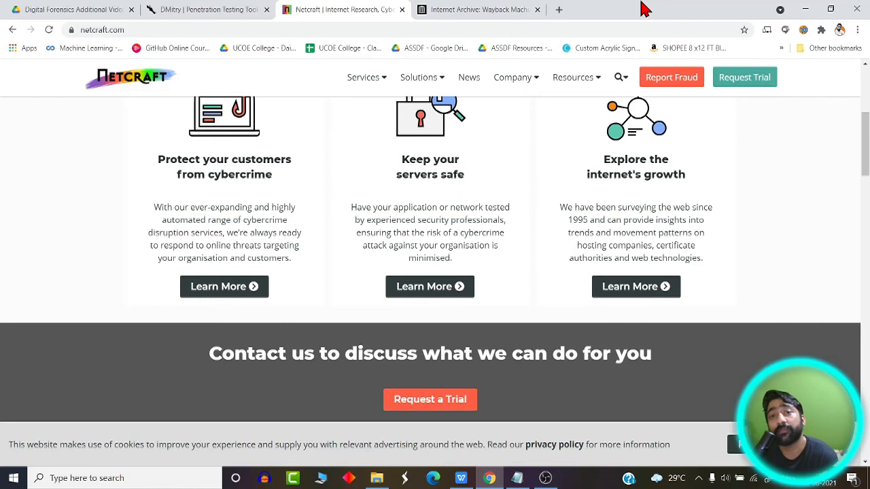
mouse_move(654, 15)
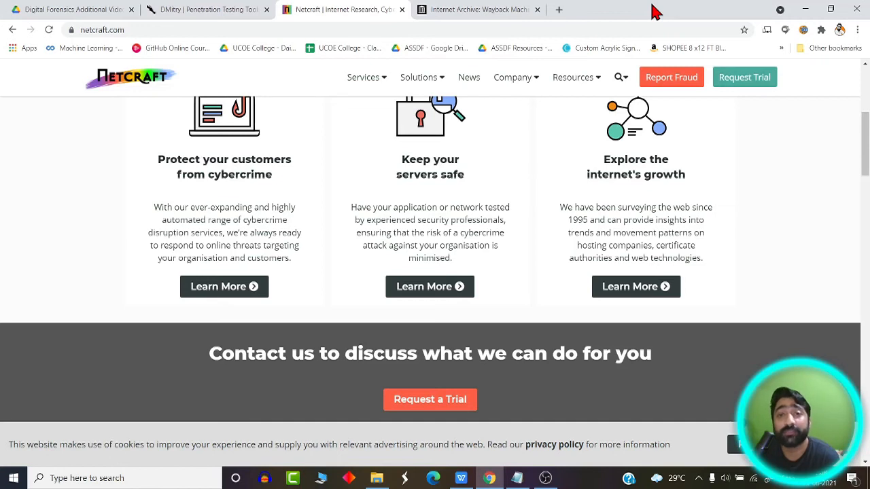
mouse_move(623, 13)
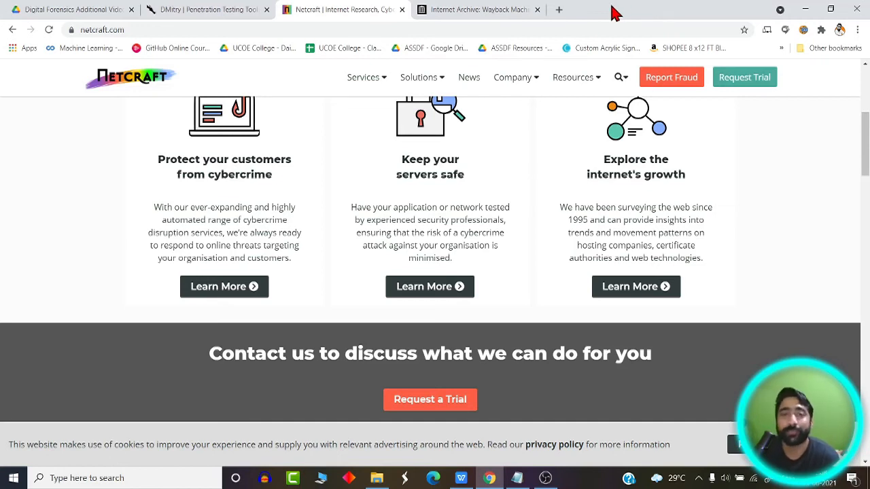
mouse_move(643, 10)
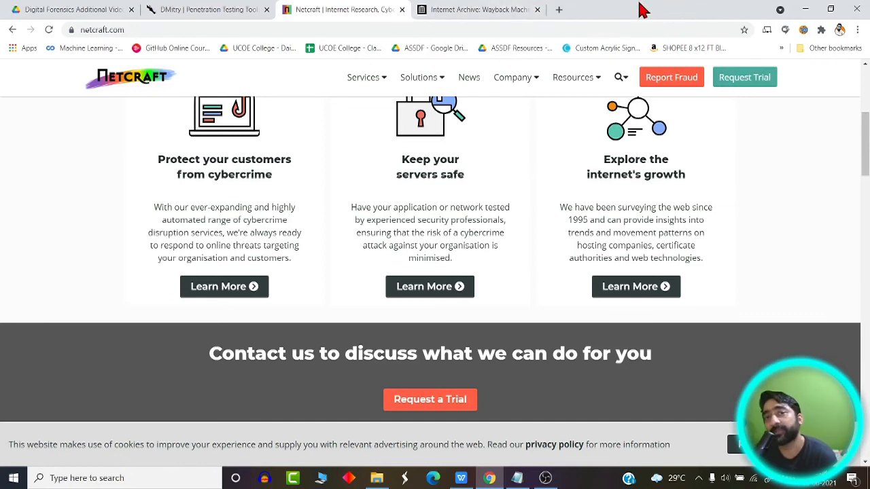
mouse_move(479, 10)
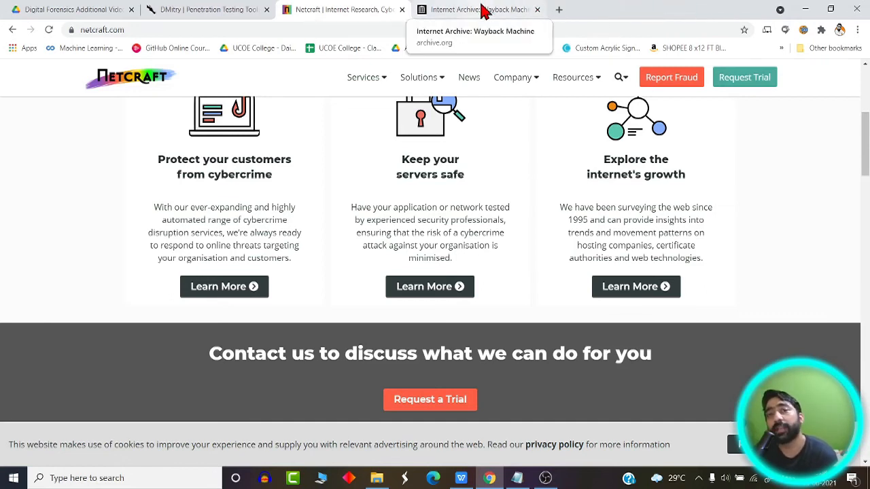
Step: Switch to the Internet Archive Wayback Machine tab showing archive.org/web with an empty search field
click(476, 10)
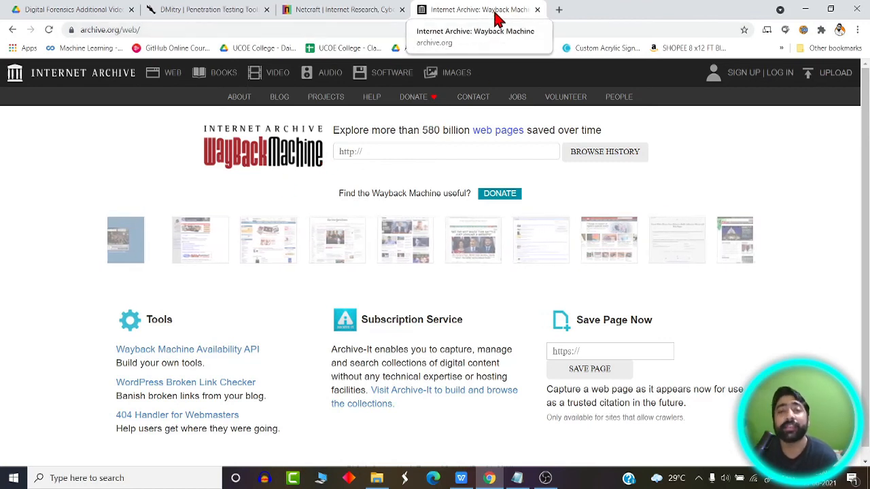
mouse_move(656, 18)
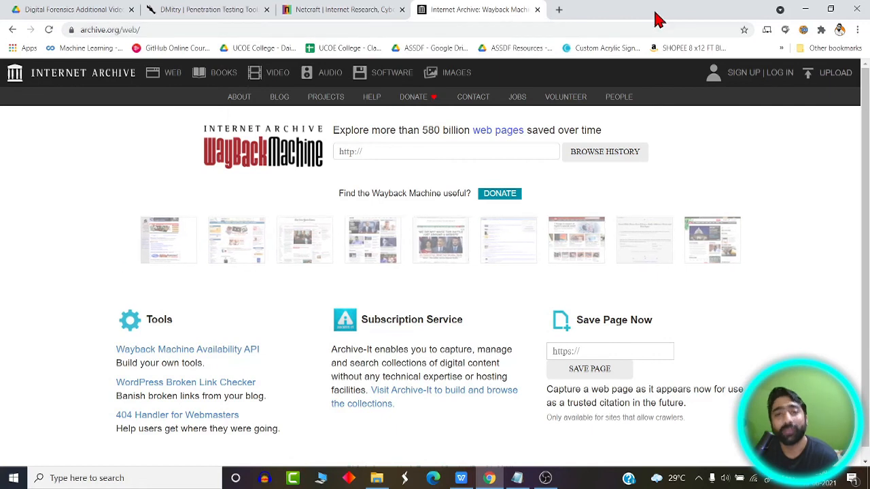
scroll(right, 3)
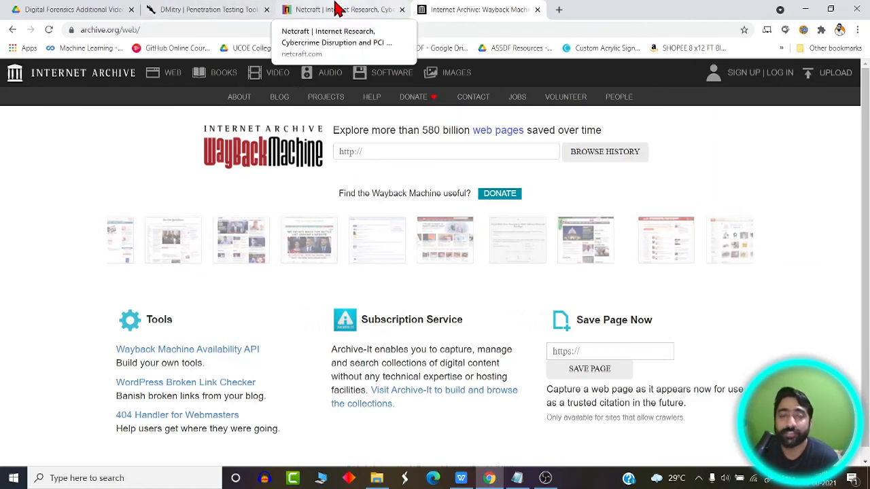
mouse_move(607, 8)
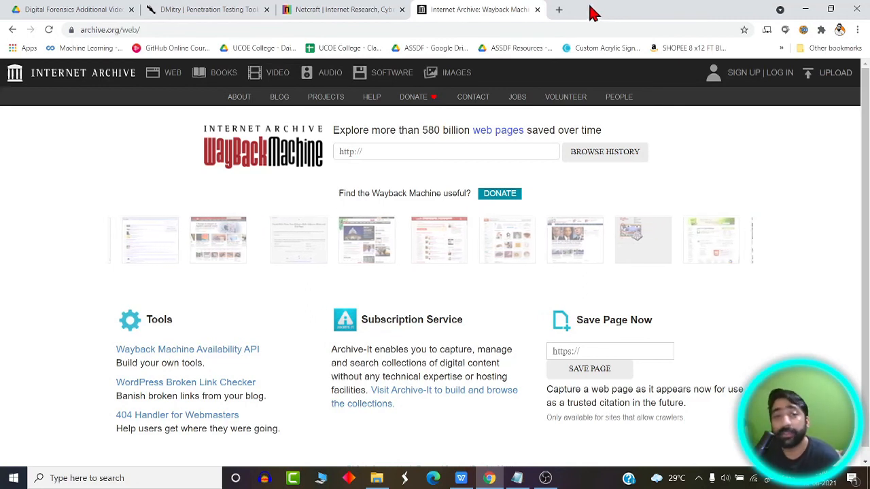
scroll(left, 3)
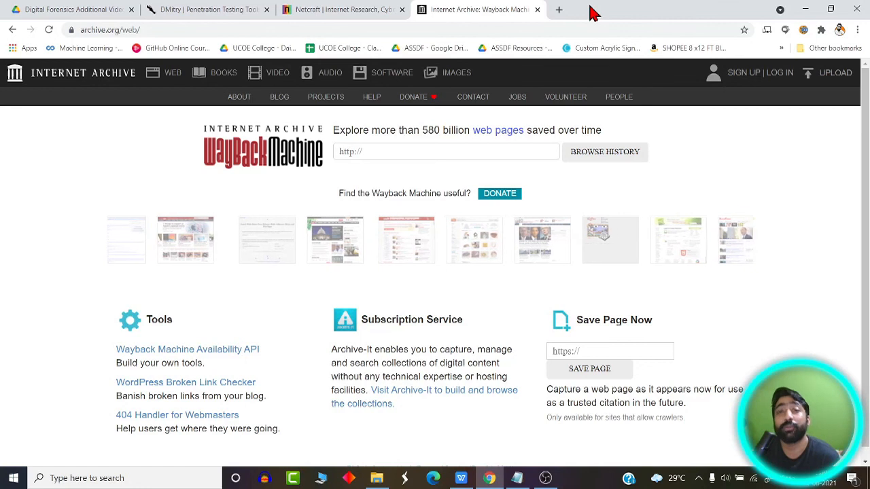
scroll(left, 3)
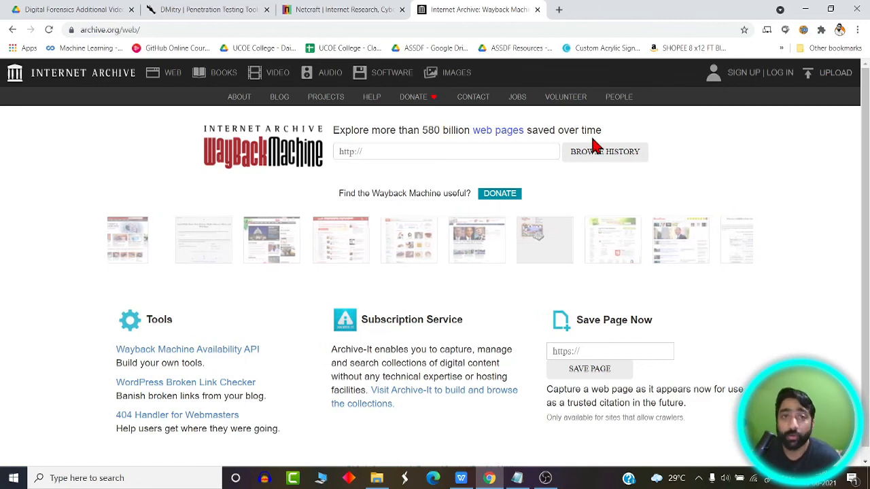
mouse_move(343, 10)
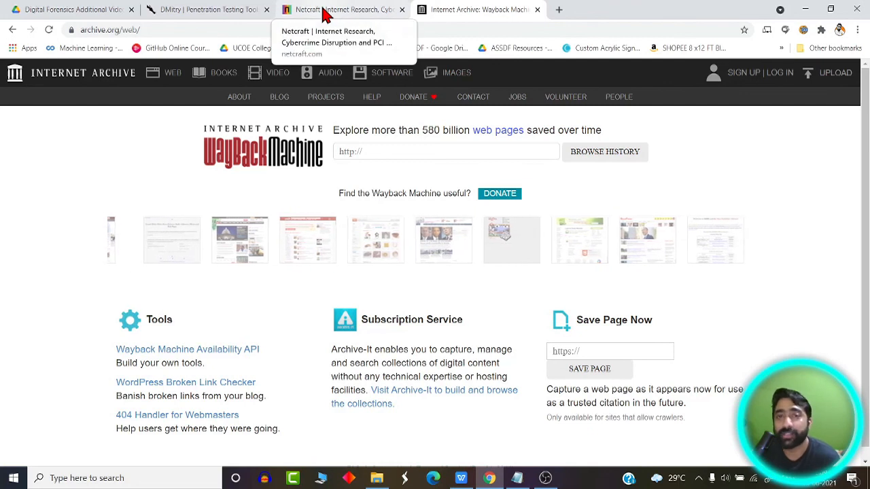